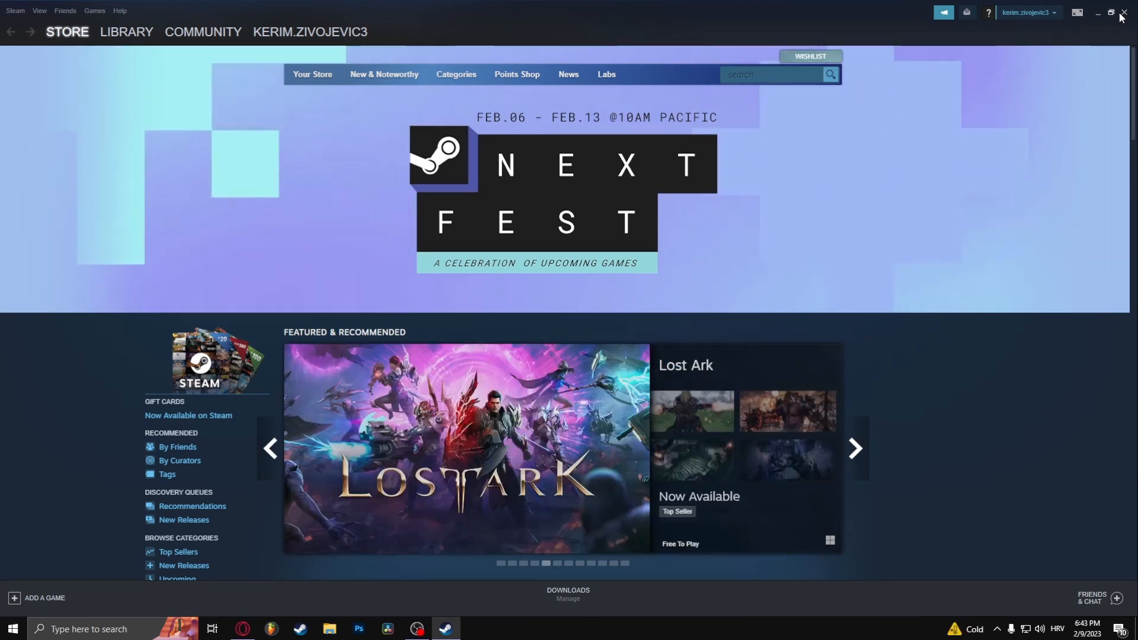
- Close the Steam store window from its title bar
left_click(1129, 13)
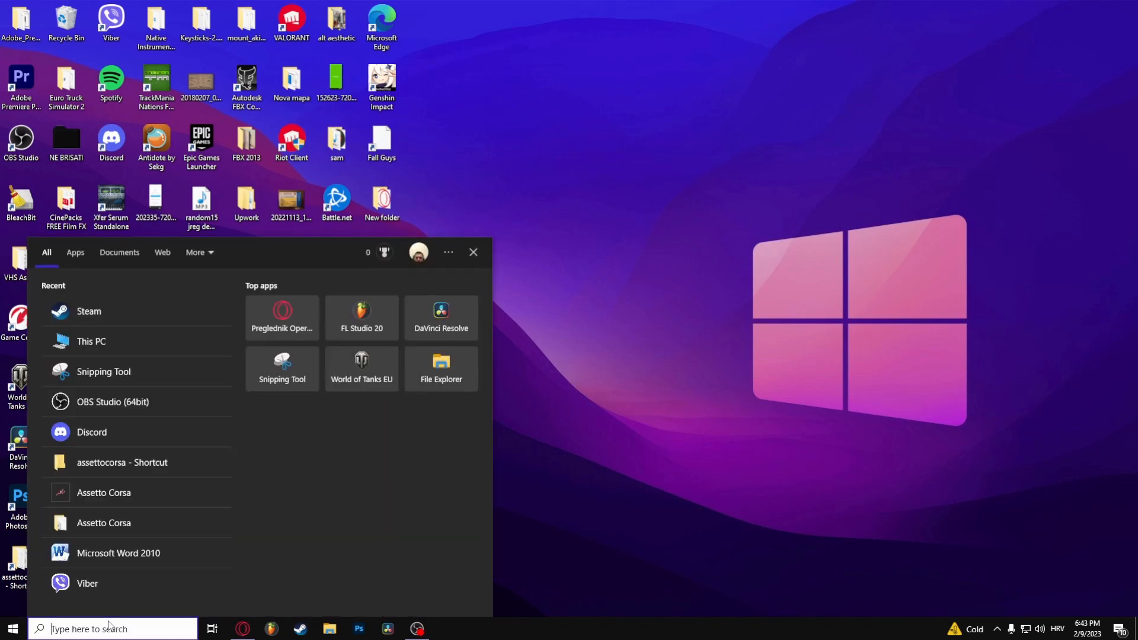
mouse_move(88, 311)
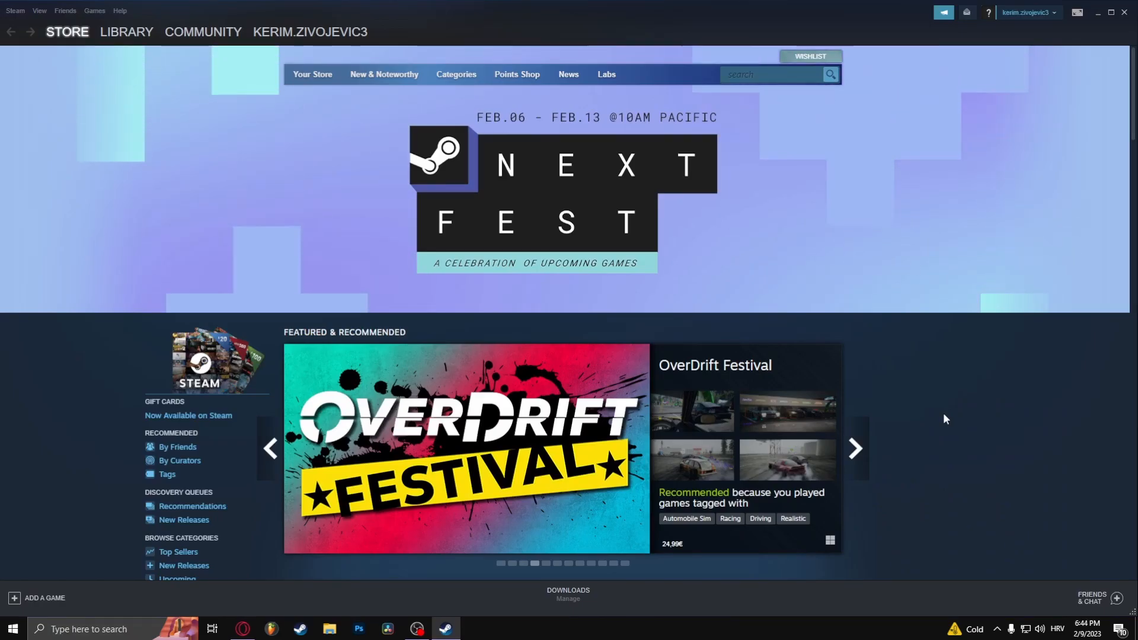
- Switch Steam to the Library view showing Assetto Corsa and other installed games
left_click(126, 32)
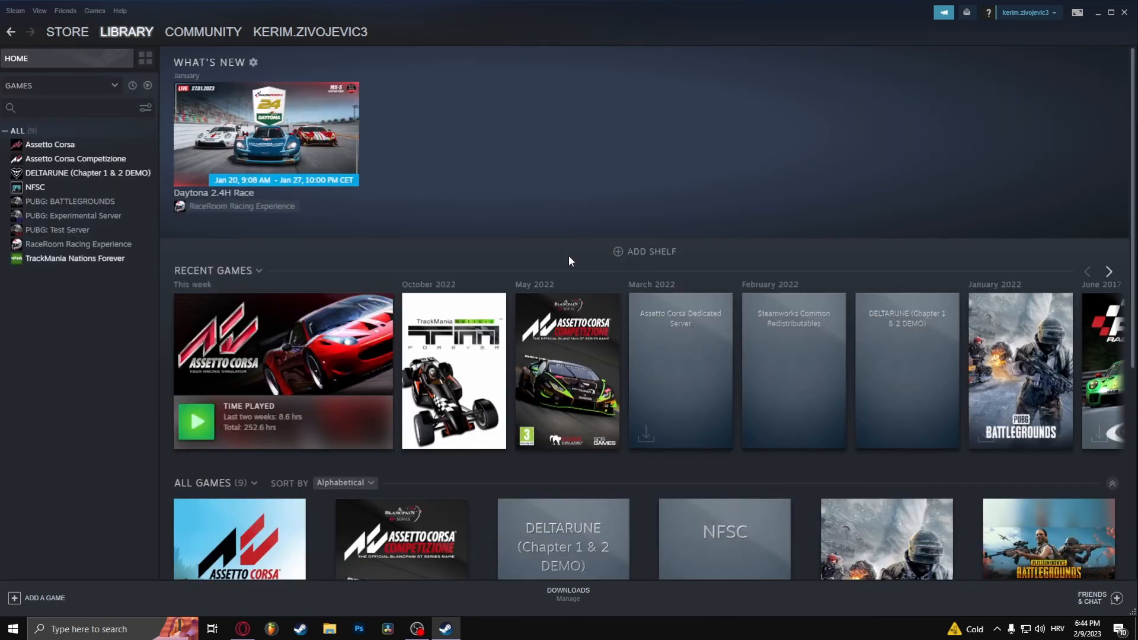
mouse_move(125, 20)
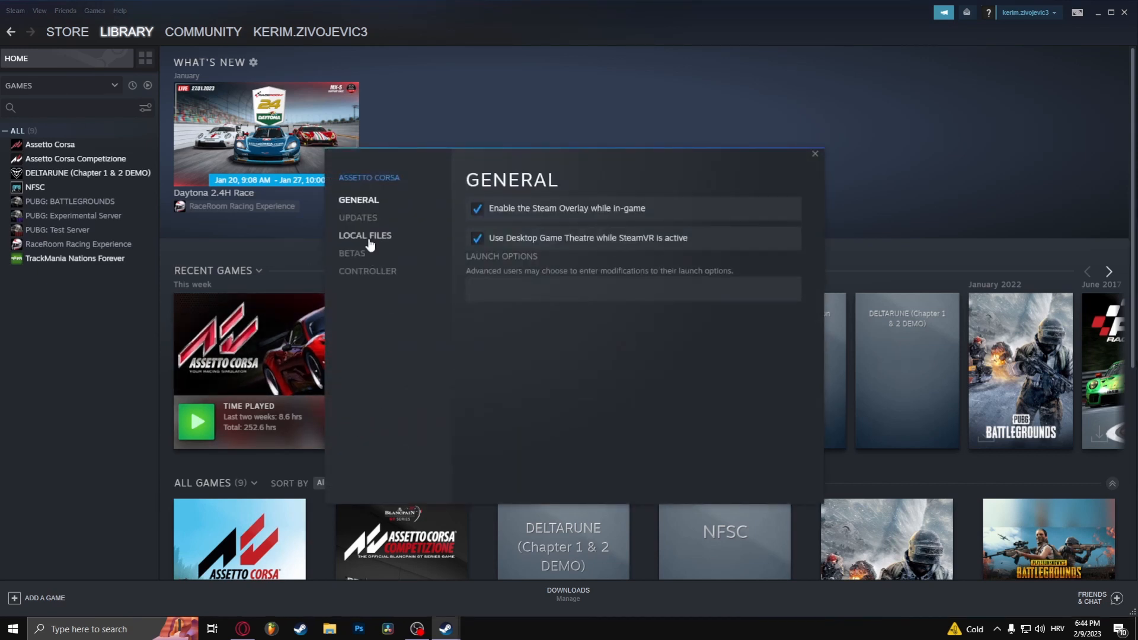
- Verify integrity of Assetto Corsa's game files from its Local Files properties
left_click(365, 235)
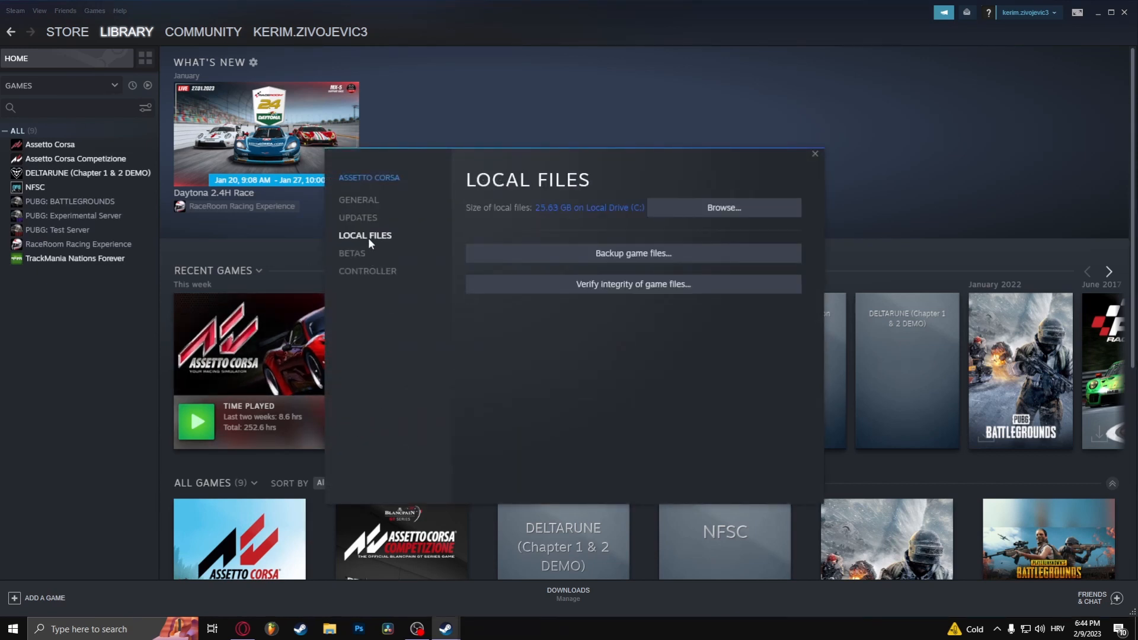
mouse_move(569, 284)
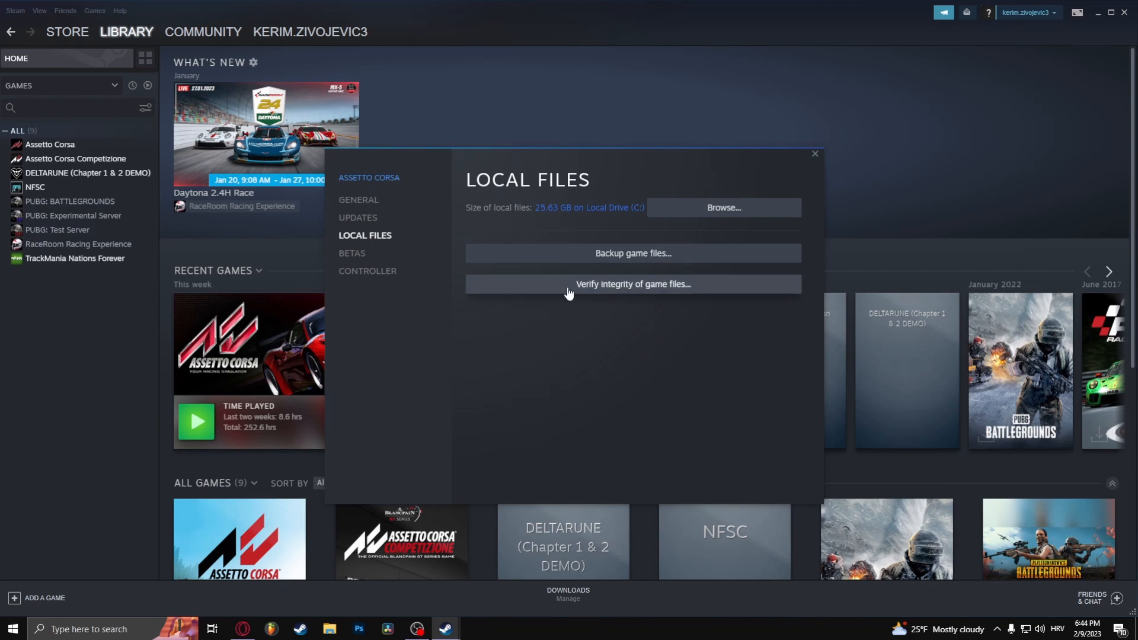
mouse_move(656, 291)
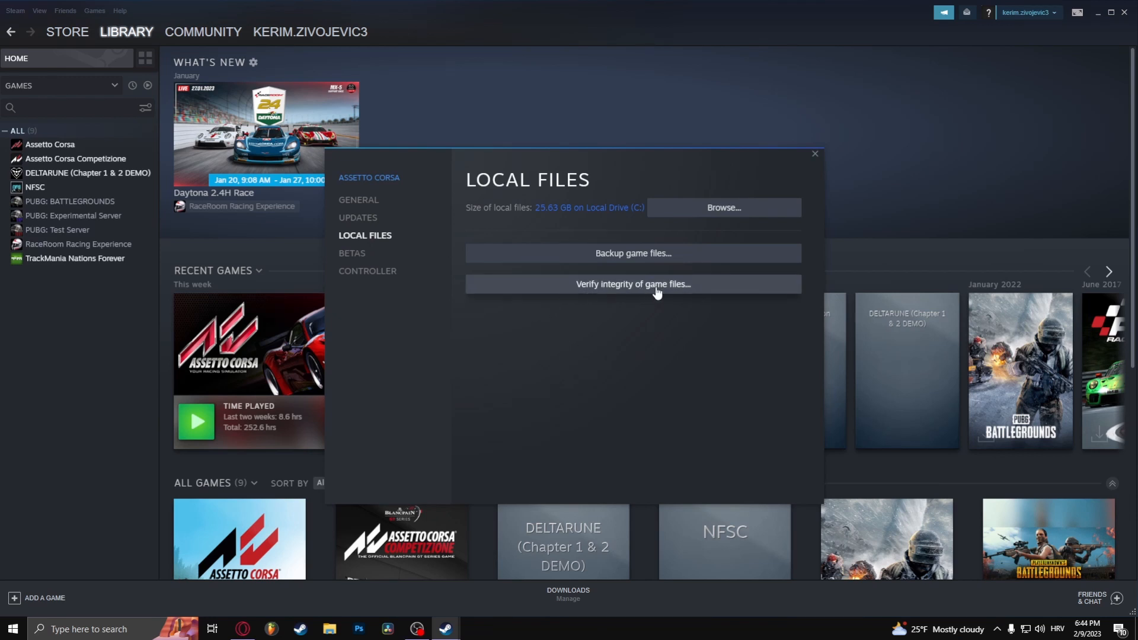
left_click(814, 153)
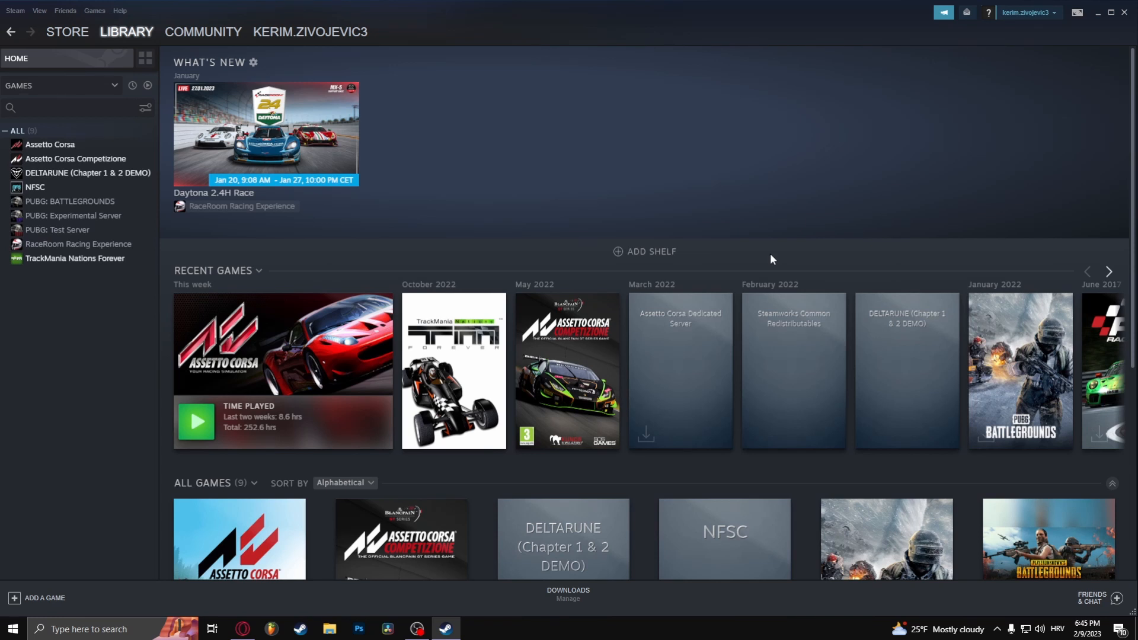
mouse_move(190, 179)
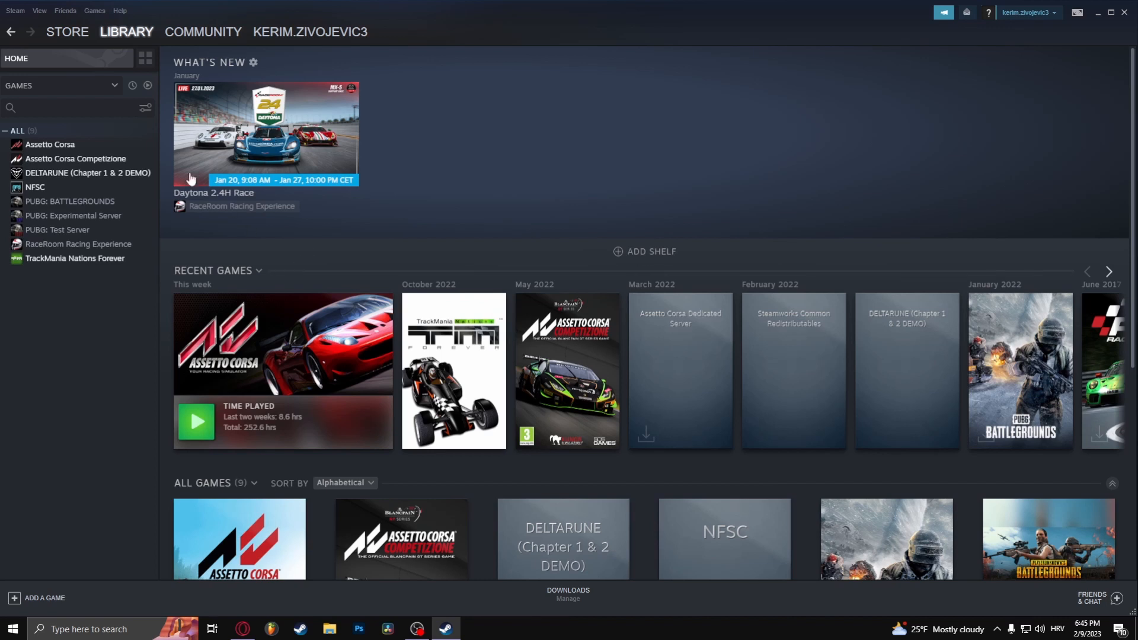
left_click(14, 10)
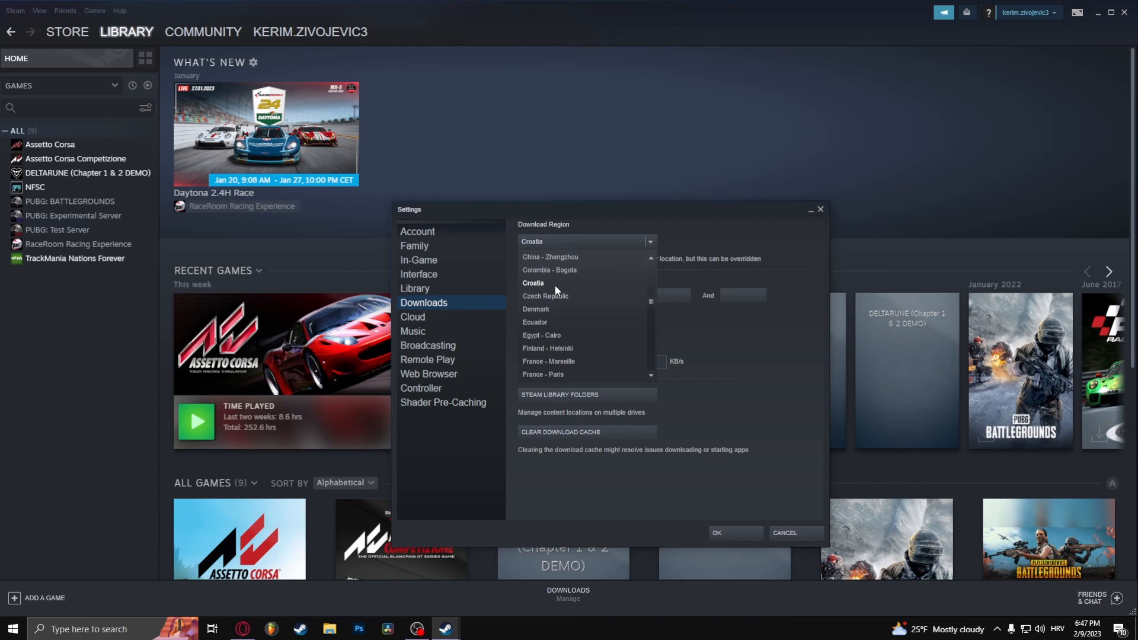
- Choose Czech Republic as the download region, replacing Croatia
left_click(545, 296)
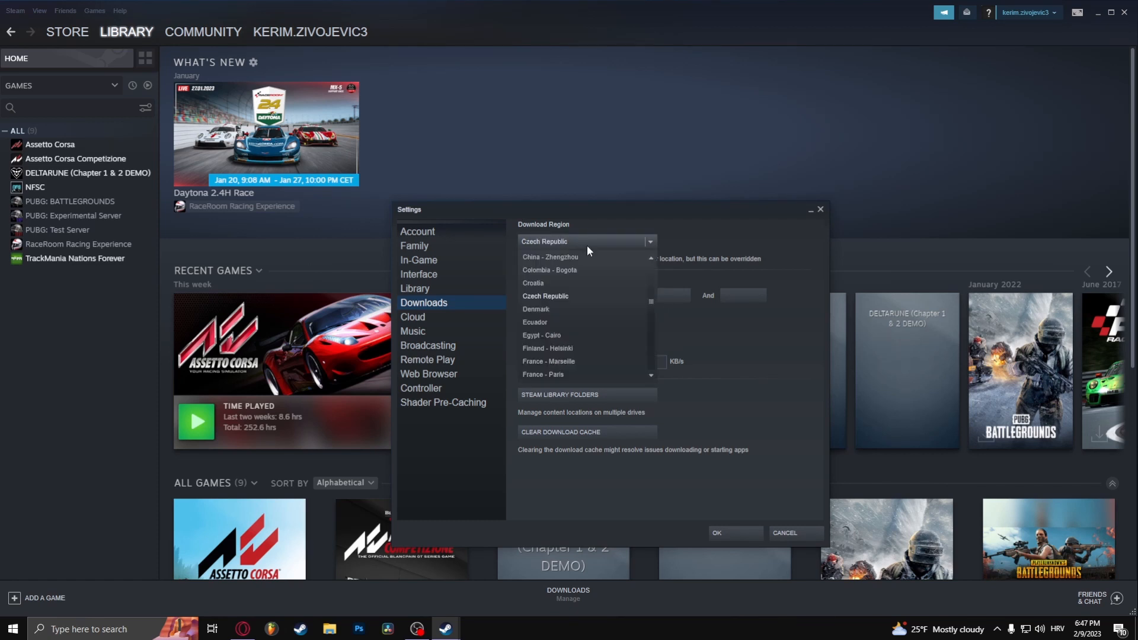